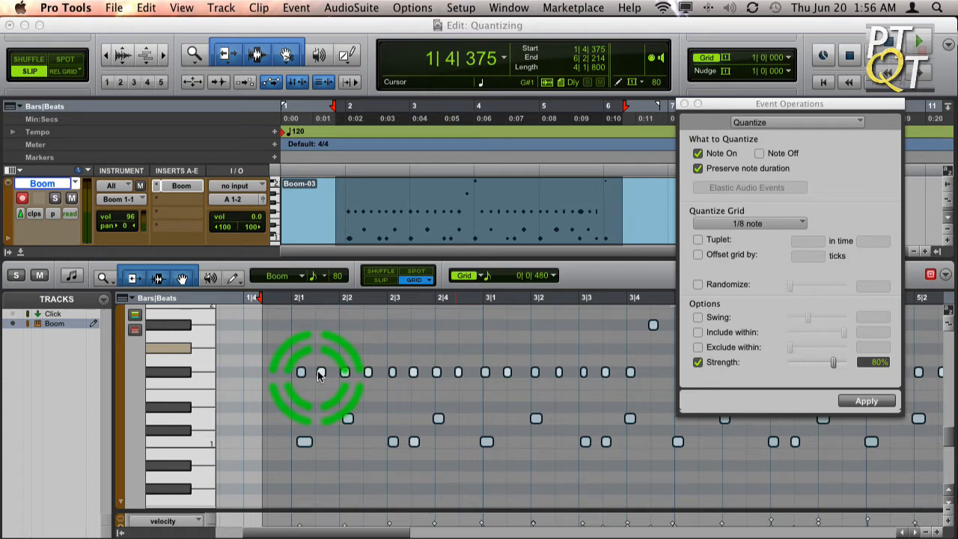
Select one drum note and close the Event Operations quantize window without applying it
left_click(866, 401)
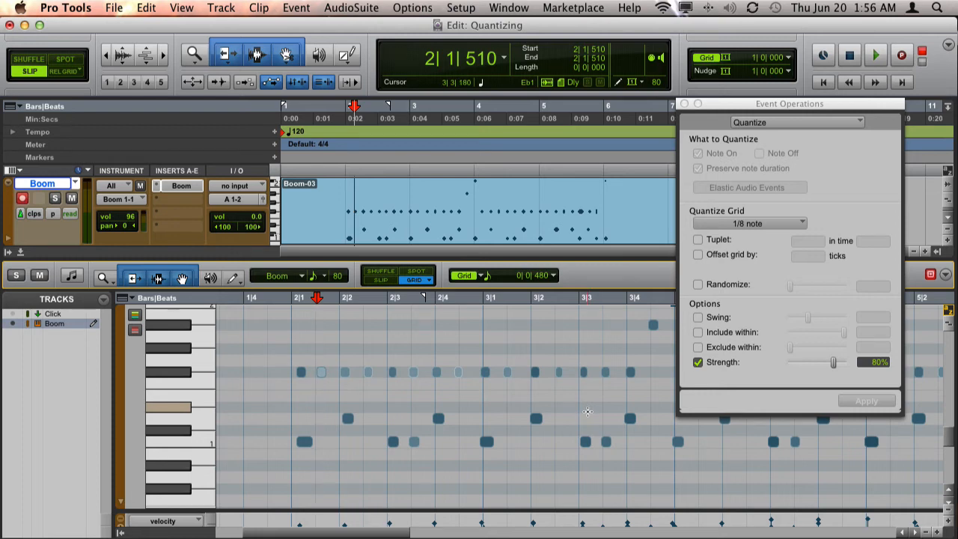
left_click(588, 416)
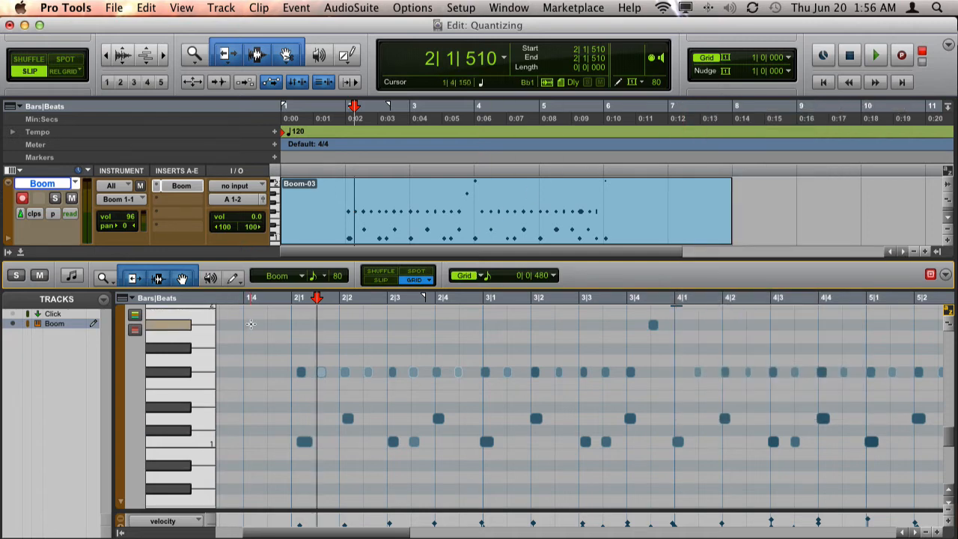
right_click(250, 326)
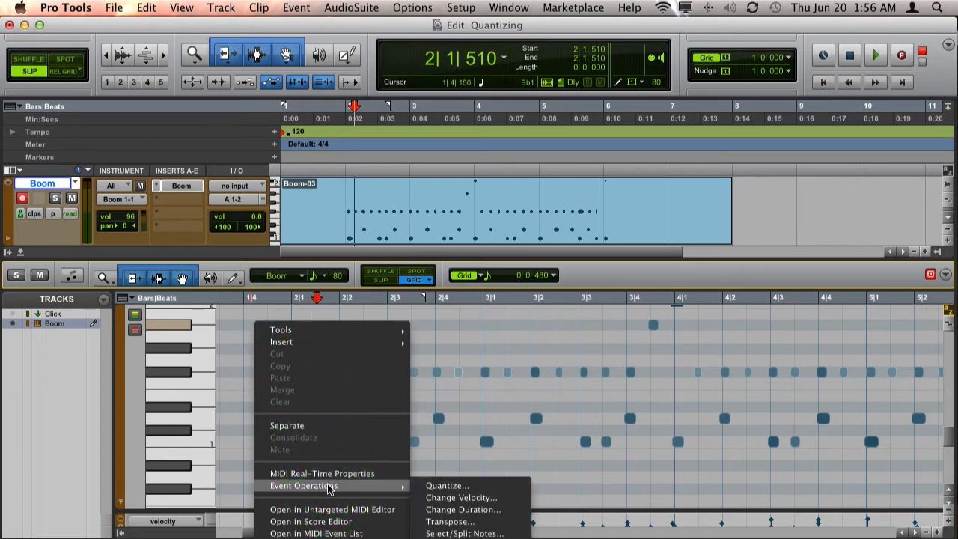
left_click(446, 485)
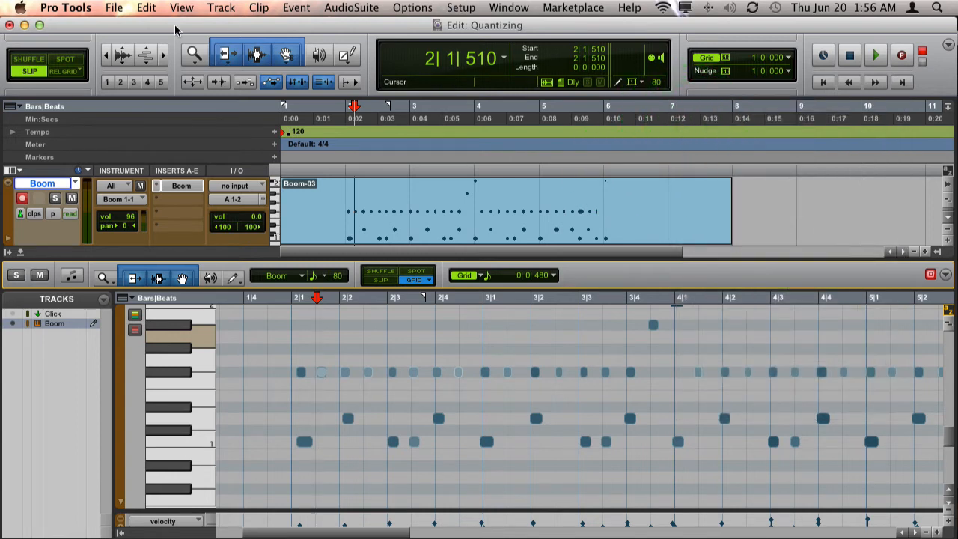
left_click(295, 7)
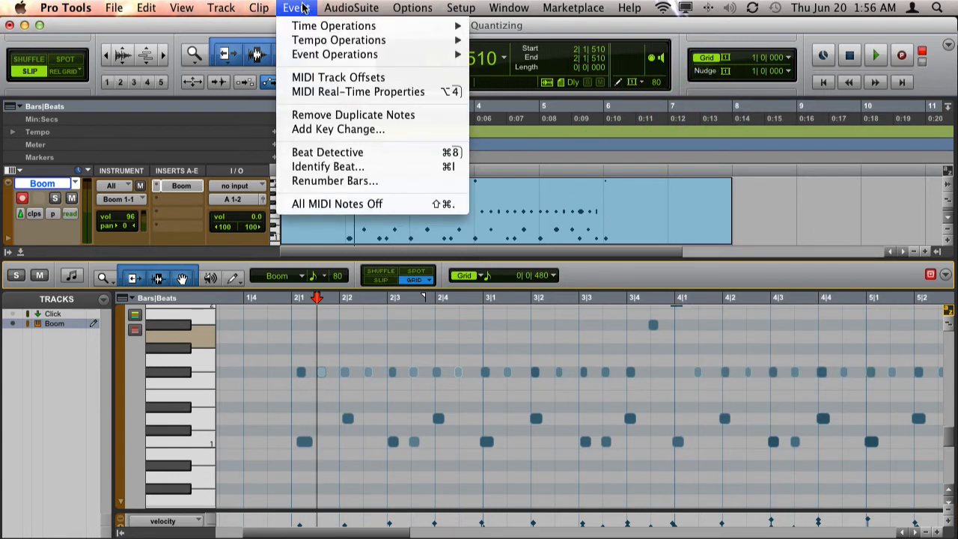
mouse_move(334, 54)
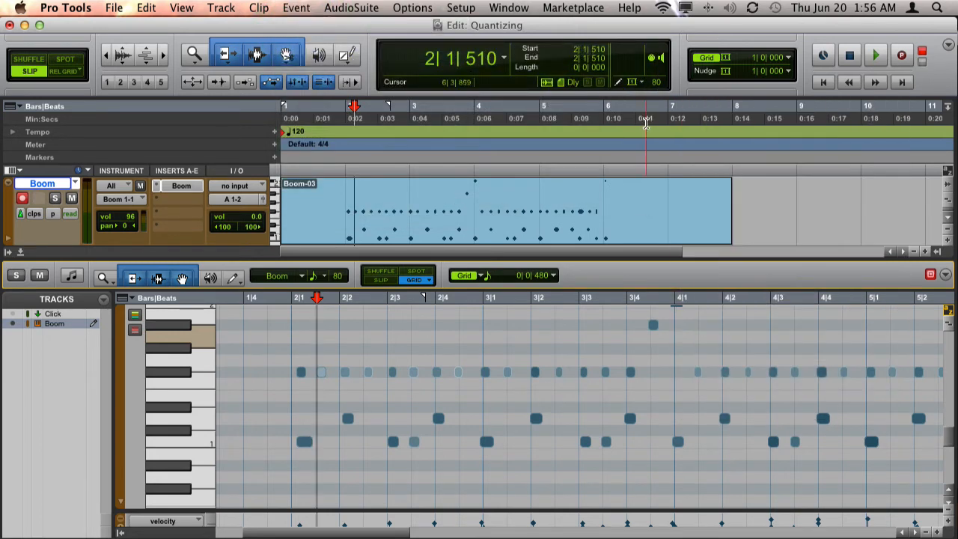
mouse_move(630, 176)
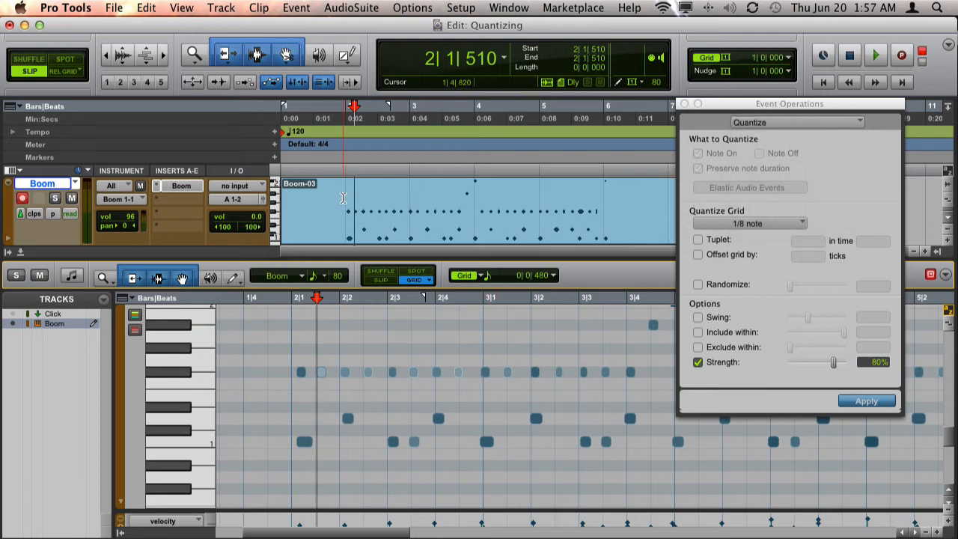
Quantize the Boom-03 clip to 1/8 notes at 80%, then show the Restore Performance operation list
left_click(866, 400)
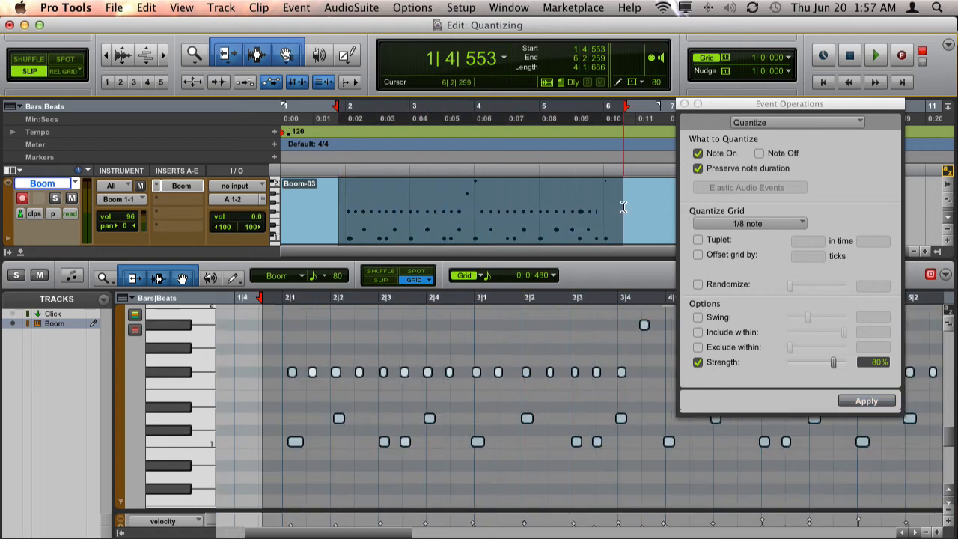
left_click(866, 401)
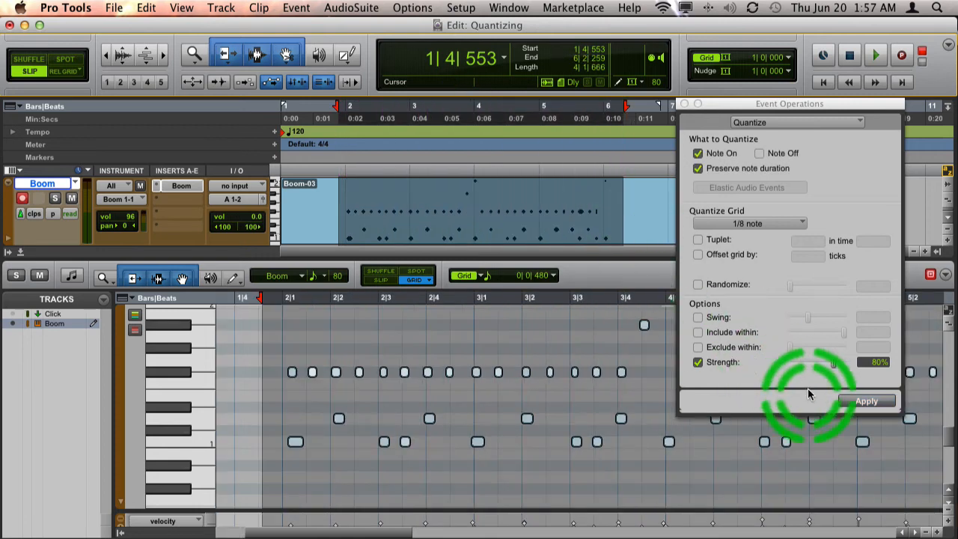
left_click(866, 401)
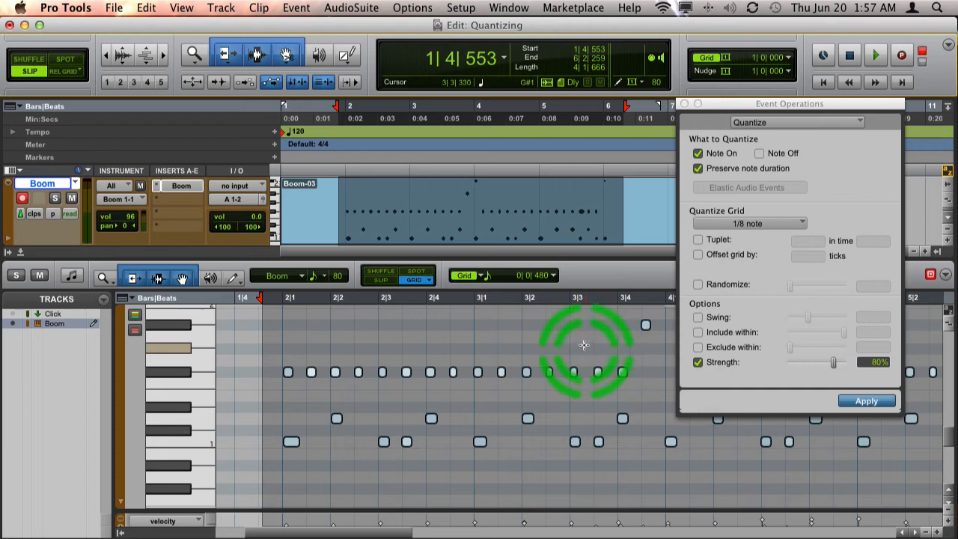
left_click(865, 401)
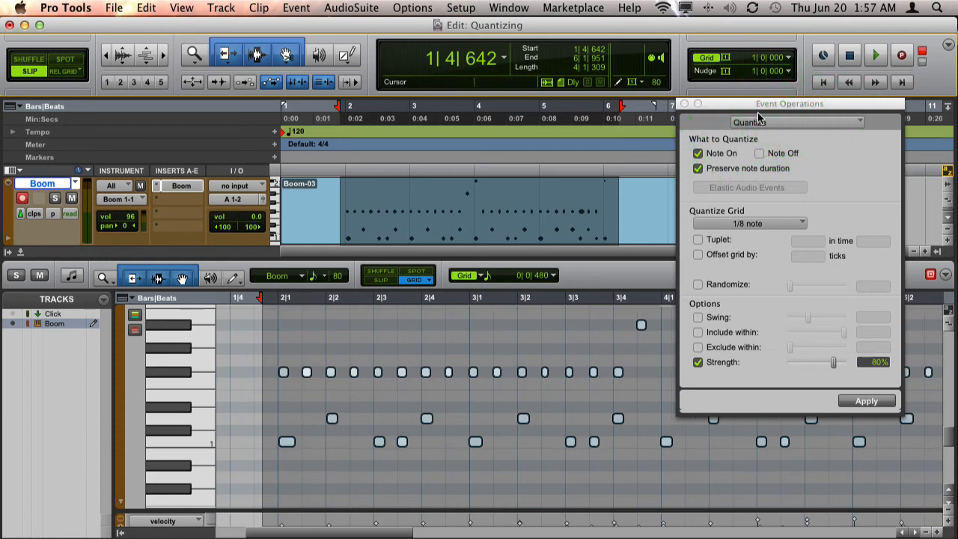
left_click(796, 121)
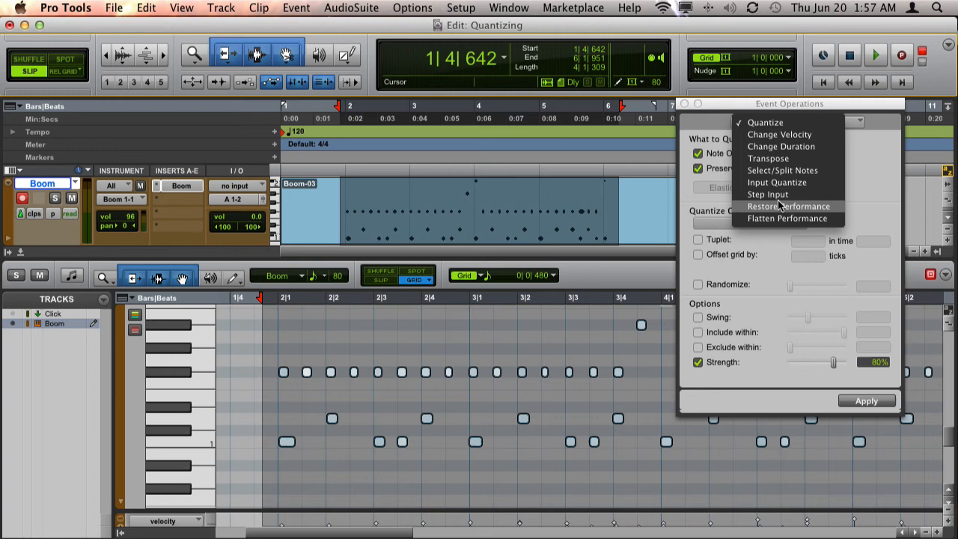